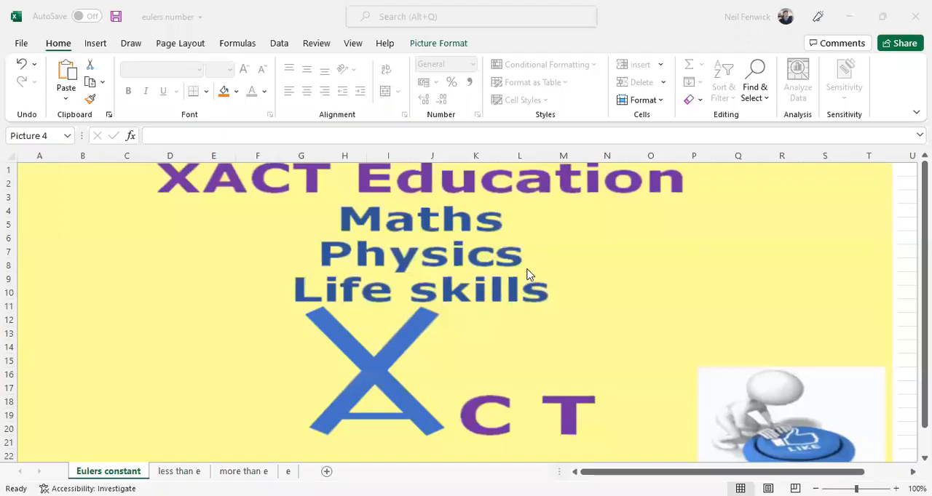
mouse_move(450, 299)
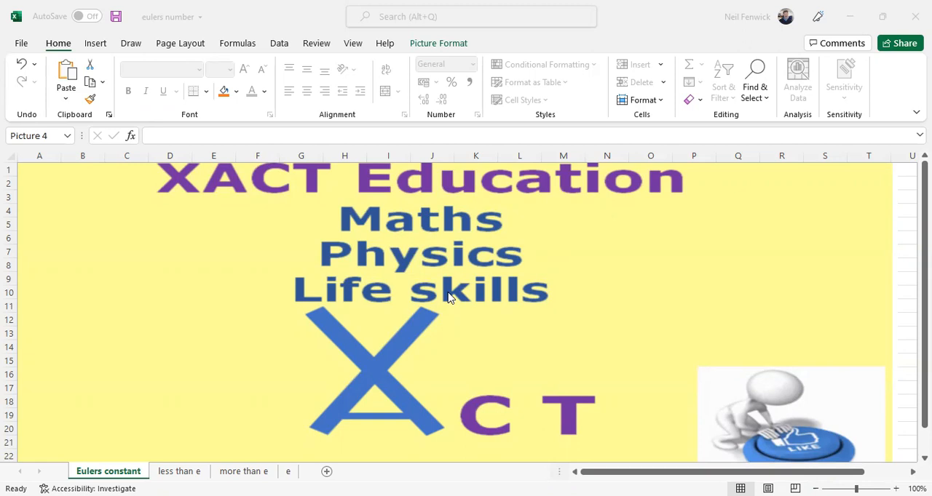
mouse_move(289, 322)
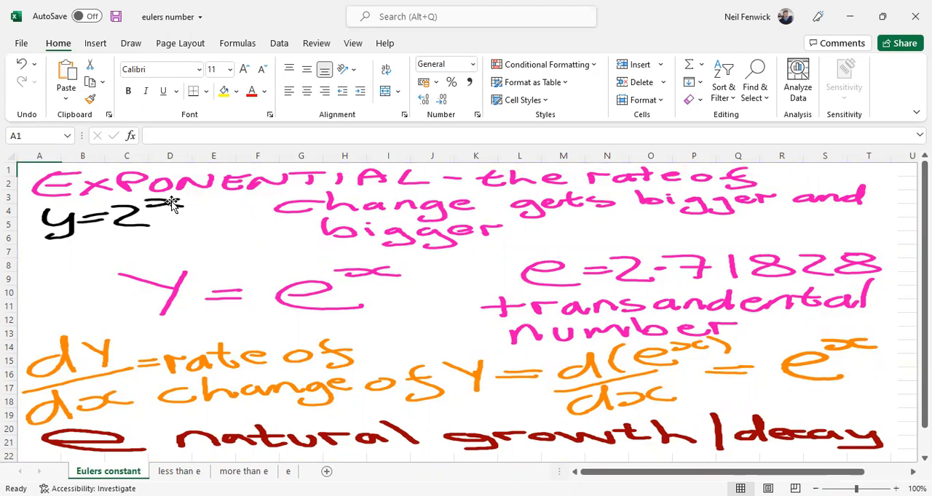
mouse_move(130, 222)
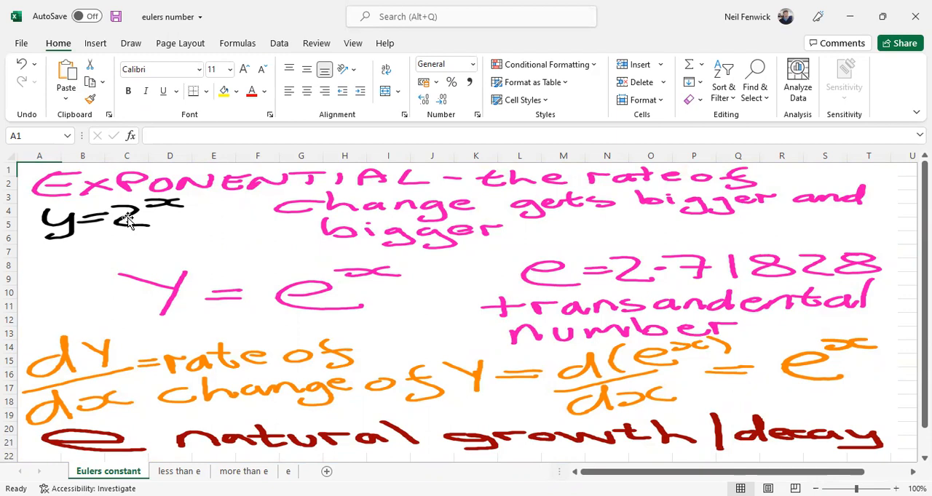
mouse_move(364, 222)
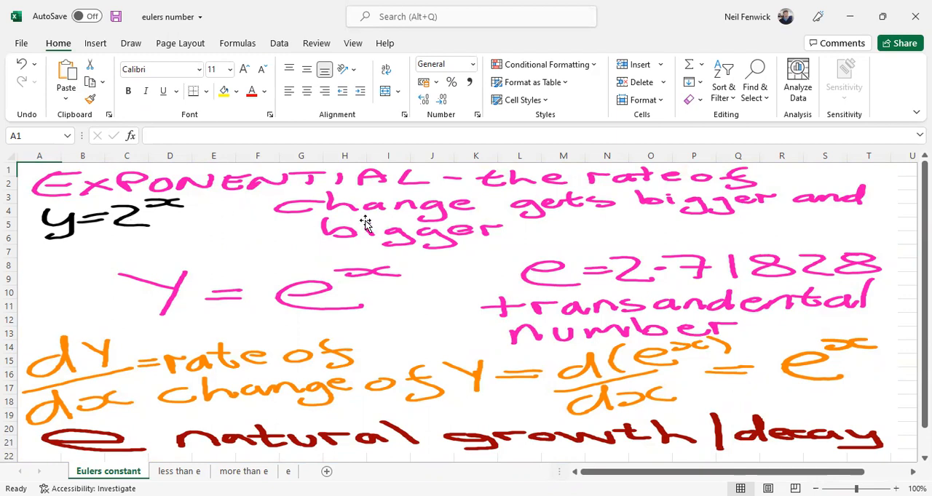
mouse_move(502, 215)
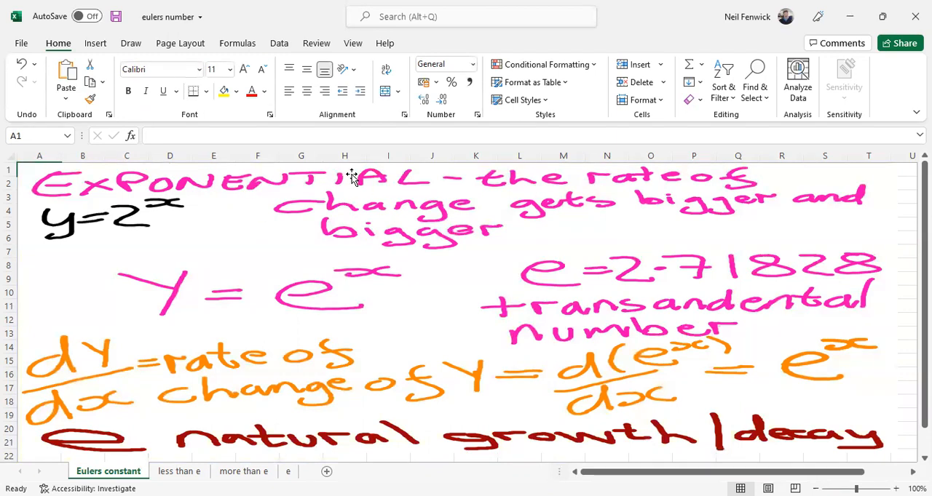
mouse_move(308, 301)
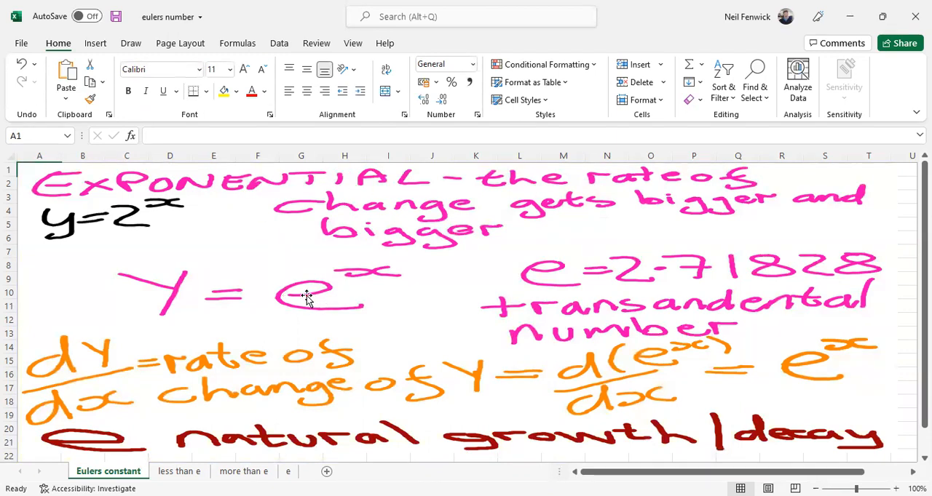
mouse_move(295, 204)
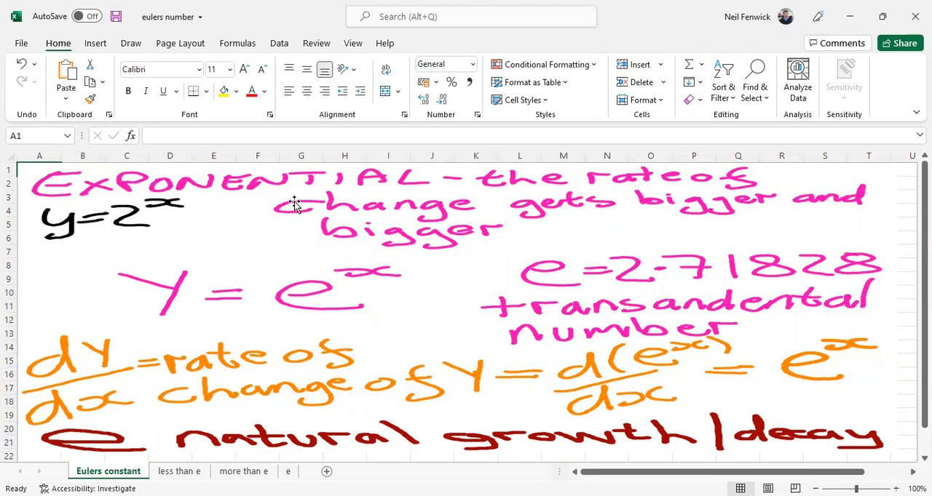
mouse_move(311, 189)
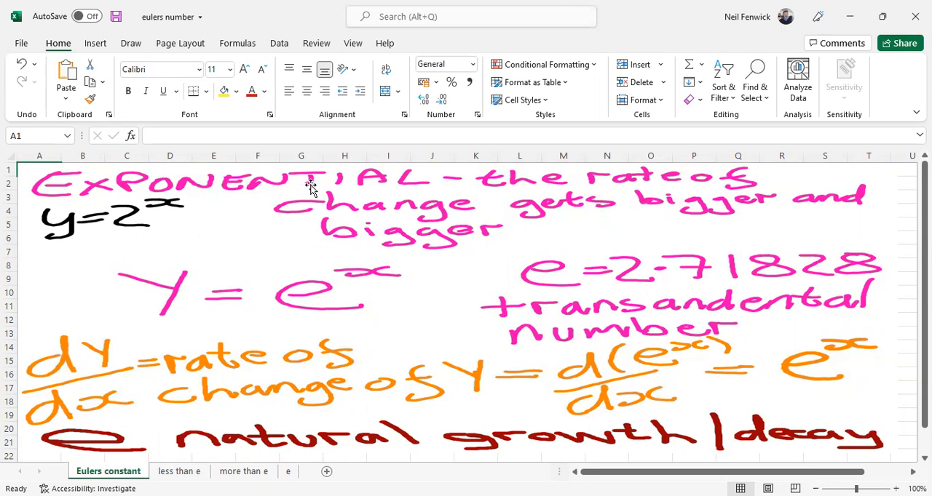
mouse_move(294, 437)
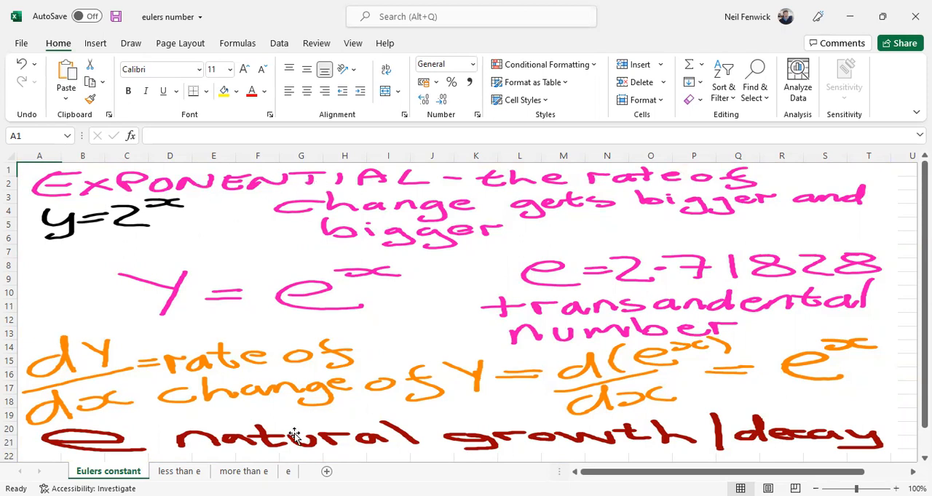
mouse_move(632, 448)
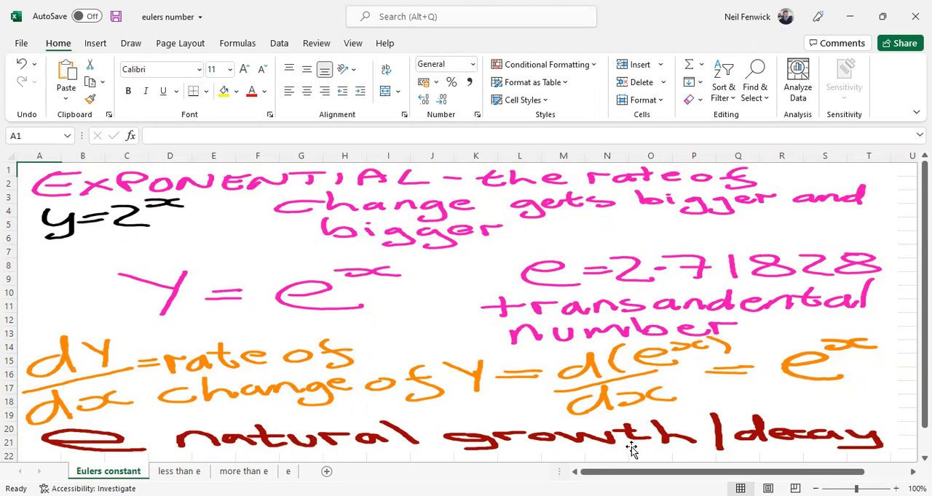
mouse_move(682, 427)
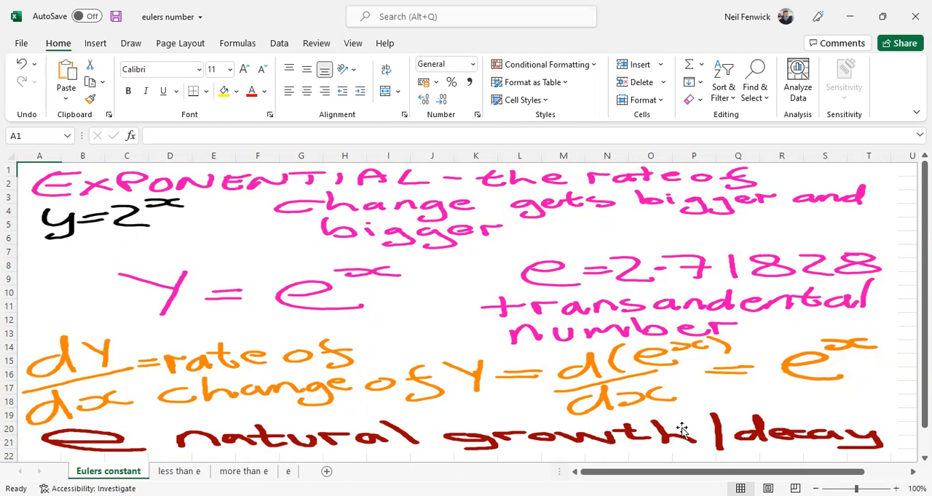
mouse_move(675, 447)
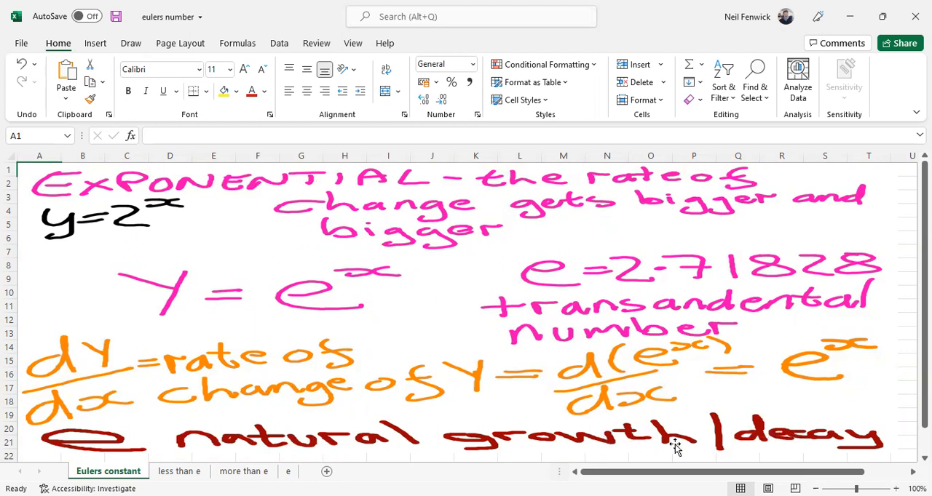
mouse_move(701, 443)
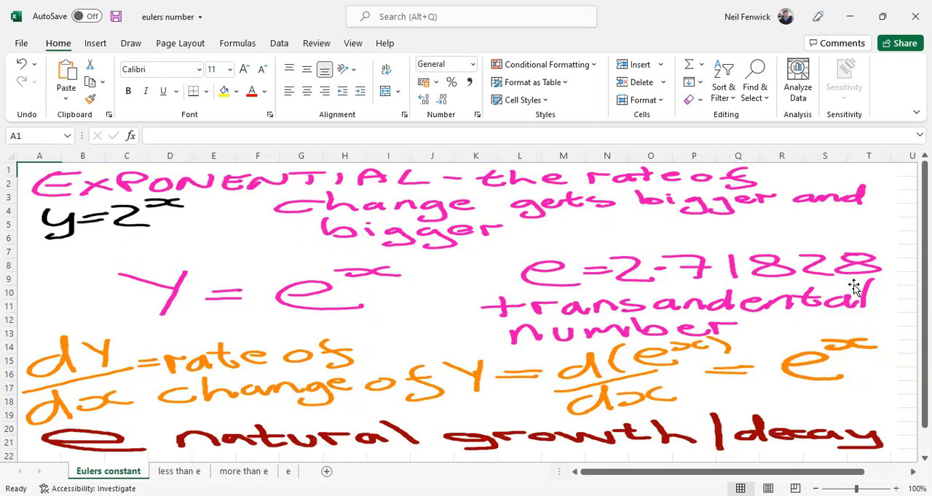
mouse_move(728, 335)
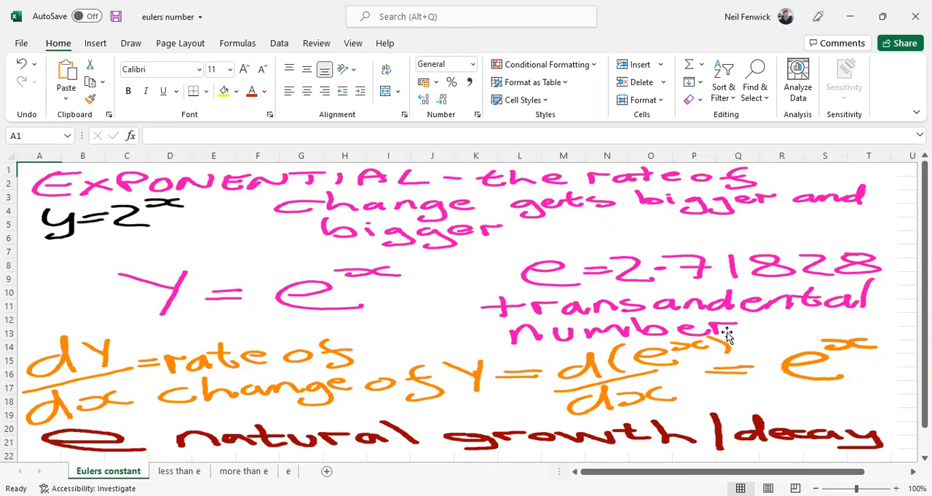
mouse_move(789, 277)
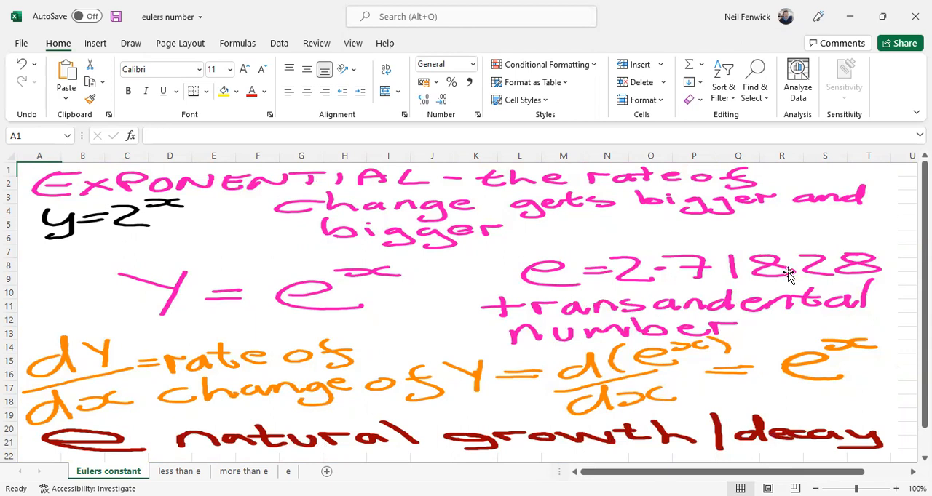
mouse_move(883, 271)
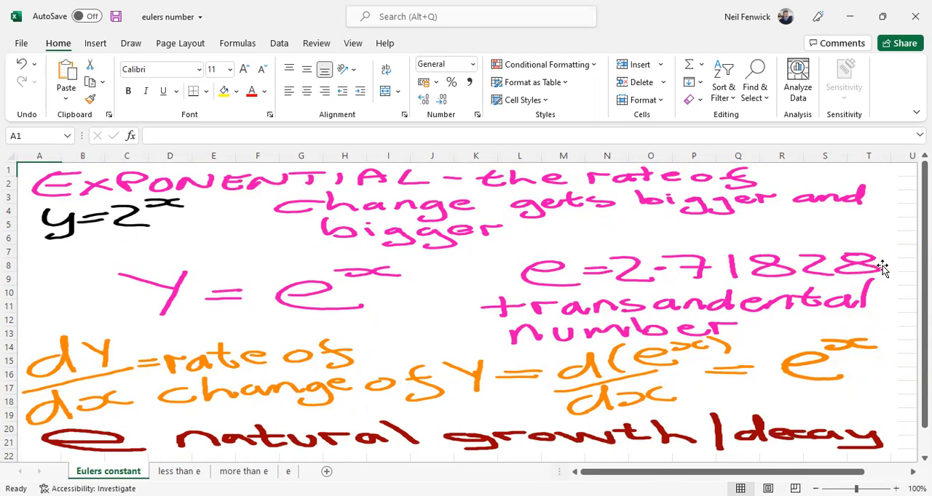
mouse_move(320, 295)
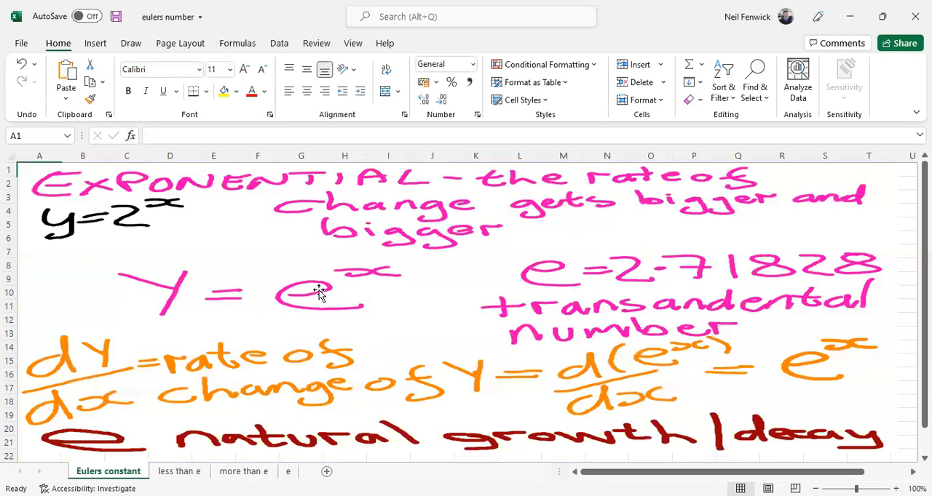
mouse_move(646, 356)
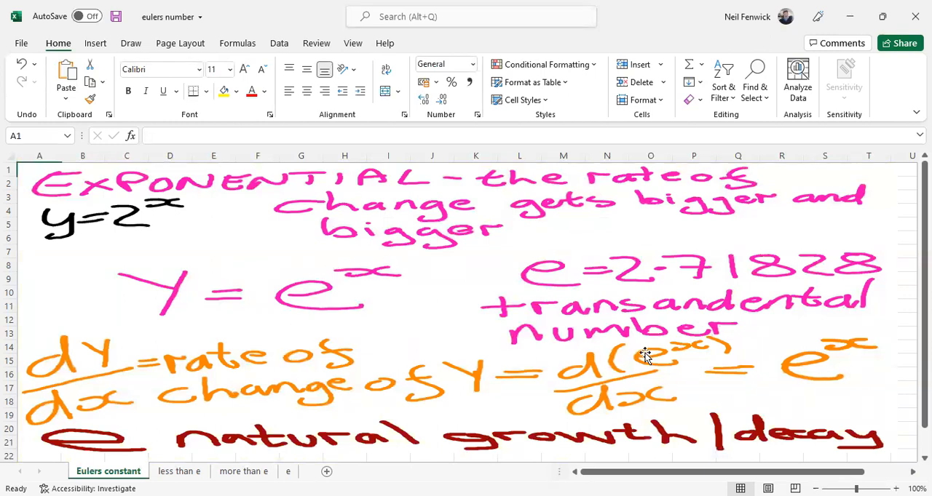
mouse_move(680, 352)
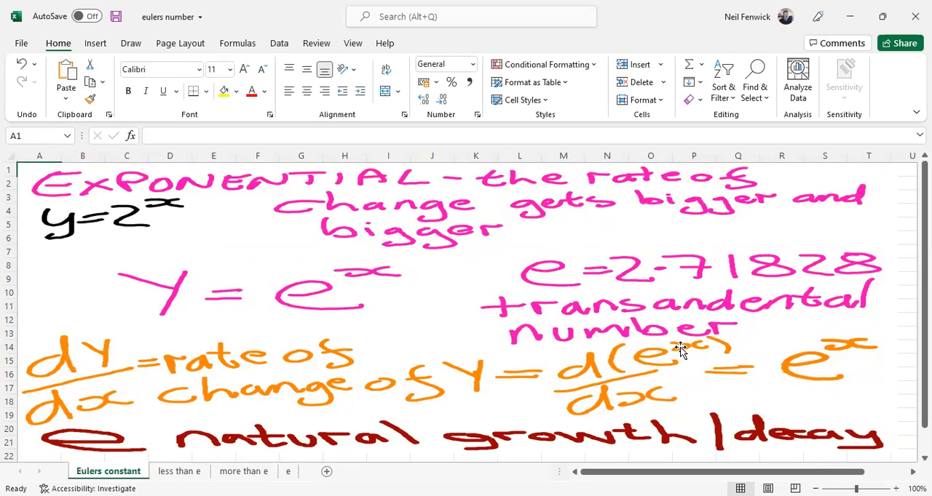
mouse_move(697, 366)
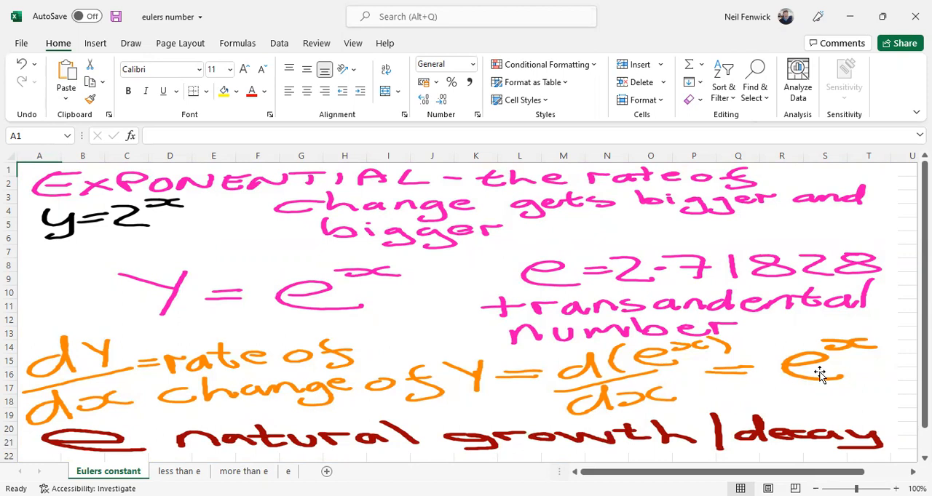
mouse_move(808, 366)
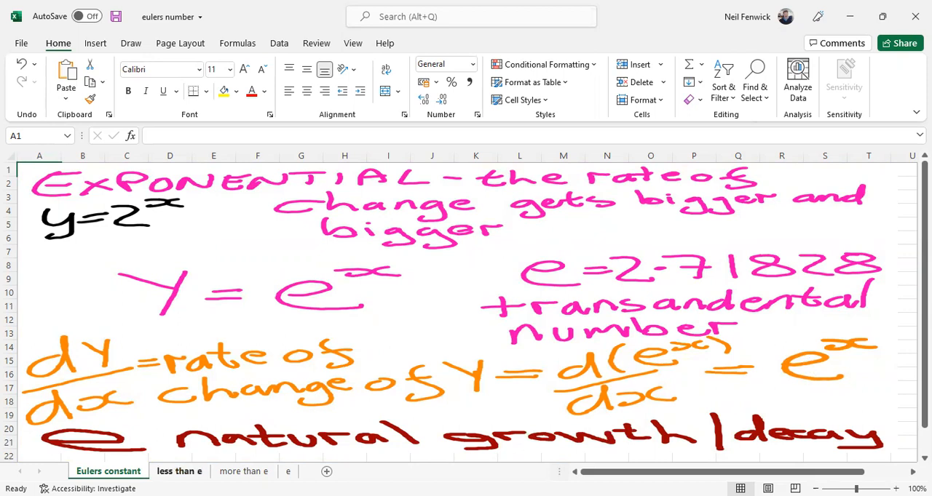
On the less than e sheet, inspect the exponent column, base 2 and C3's rate-of-change formula.
left_click(179, 472)
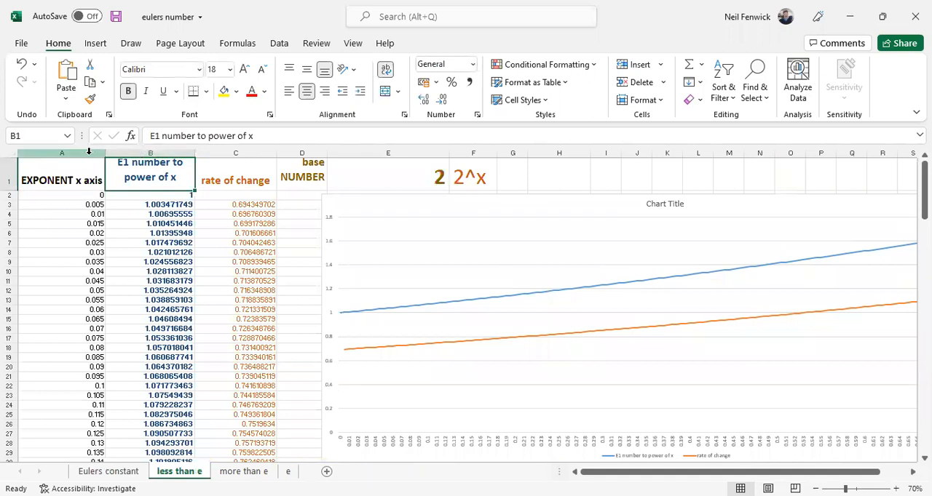
left_click(61, 153)
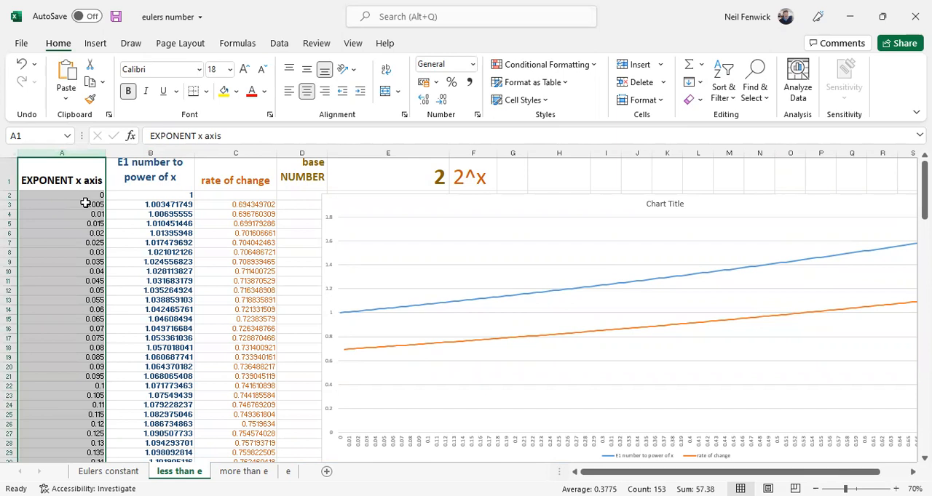
left_click(71, 204)
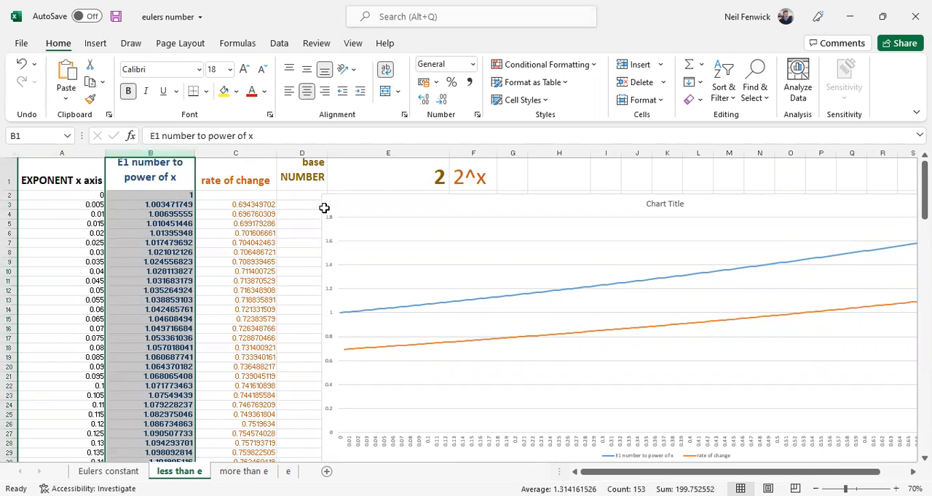
left_click(387, 173)
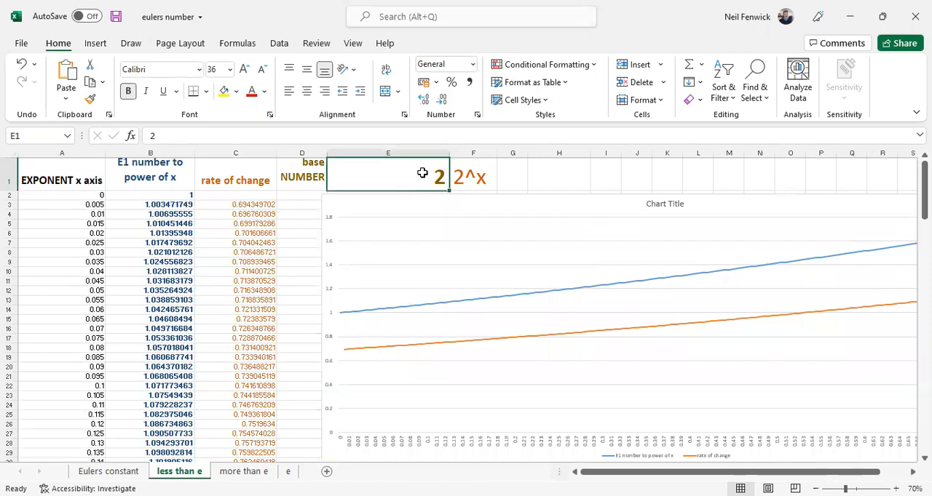
left_click(473, 176)
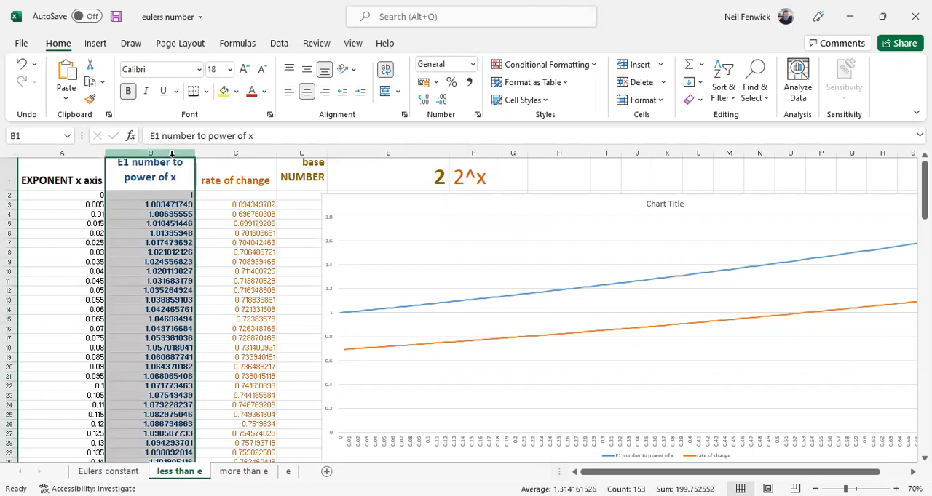
mouse_move(448, 335)
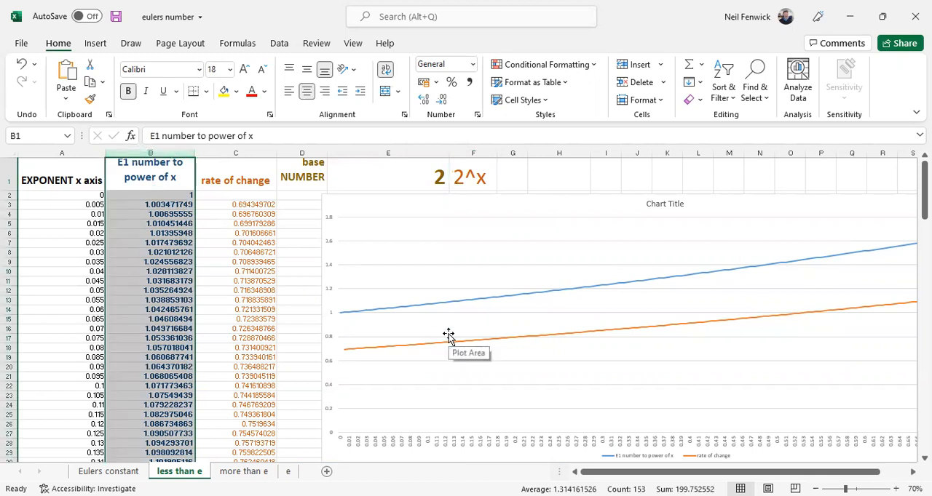
mouse_move(648, 292)
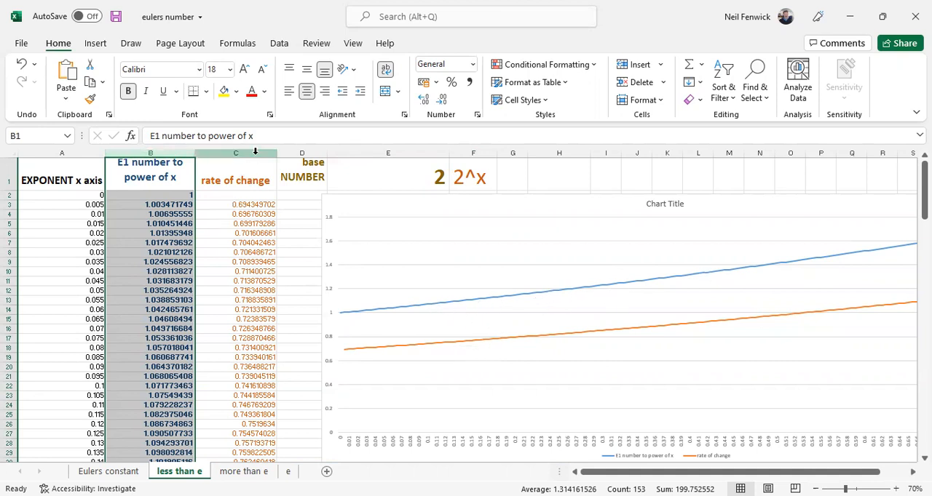
left_click(235, 180)
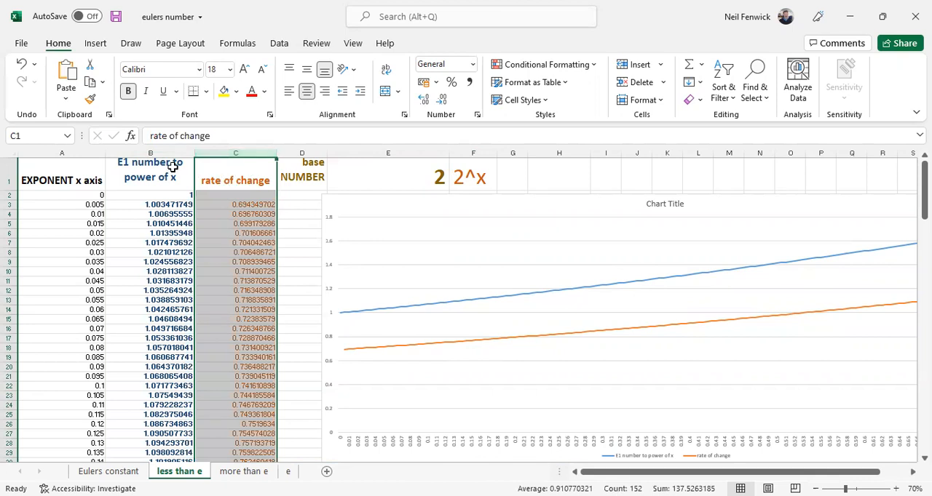
left_click(236, 203)
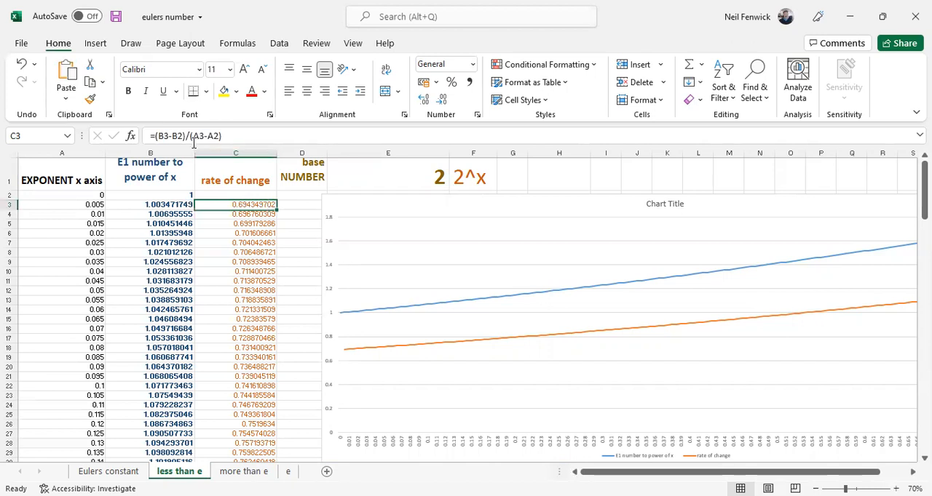
mouse_move(192, 136)
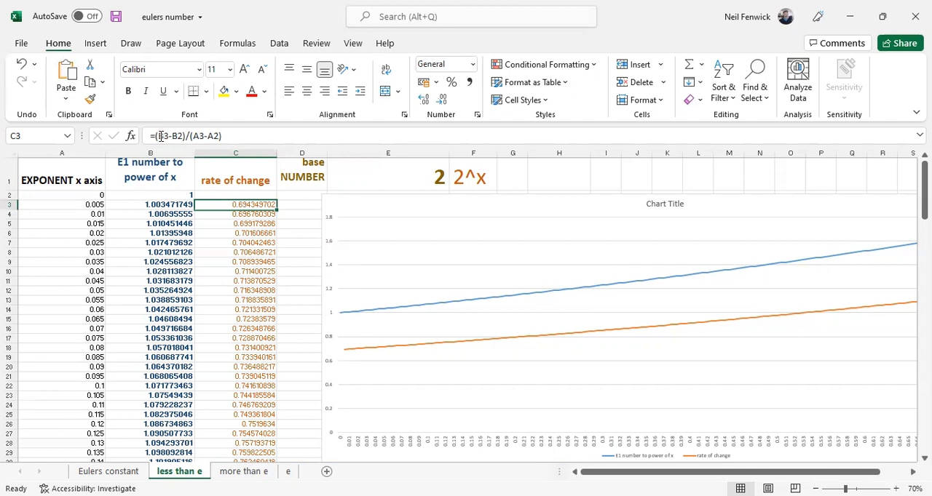
mouse_move(182, 136)
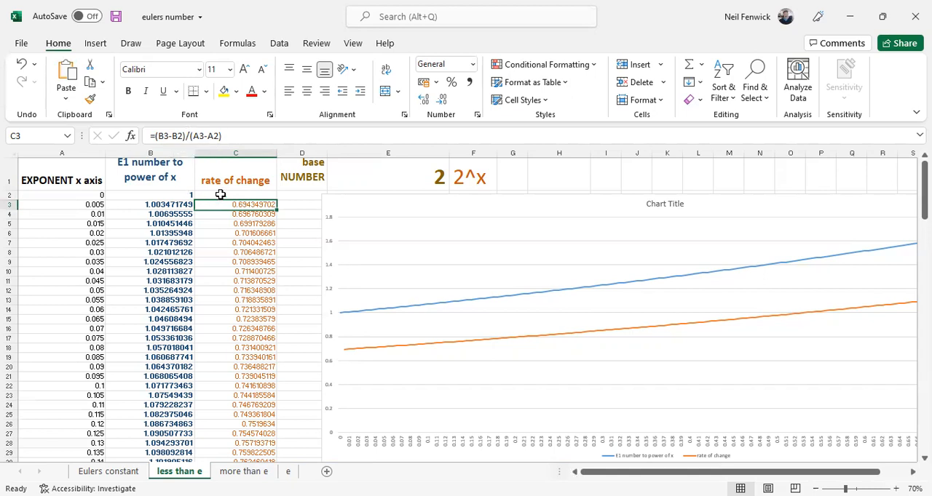
mouse_move(240, 173)
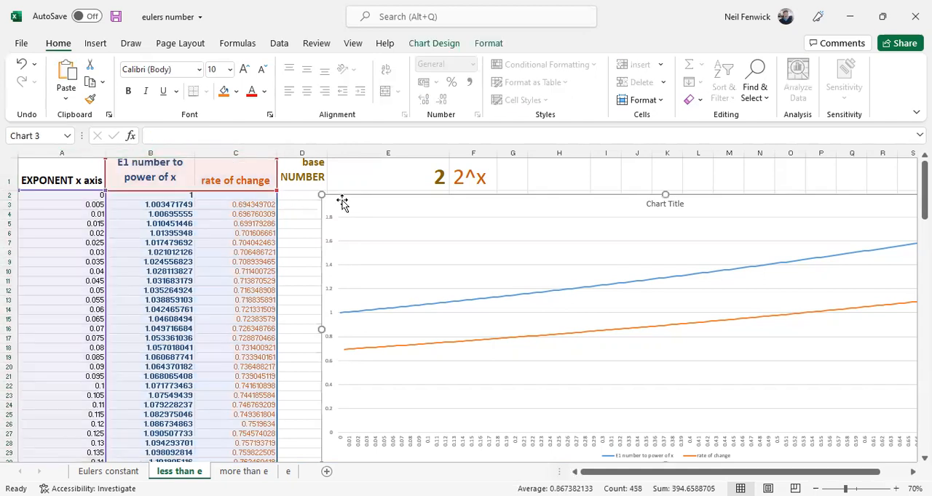
mouse_move(570, 298)
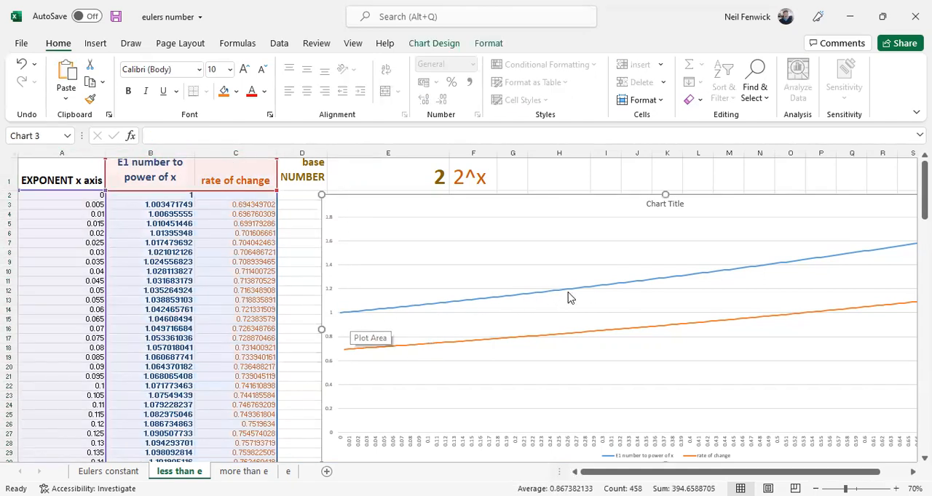
mouse_move(524, 299)
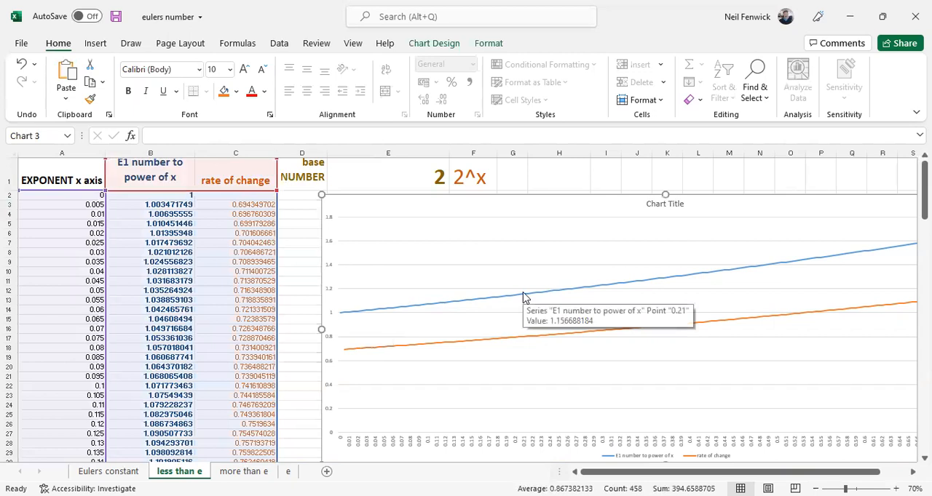
mouse_move(653, 275)
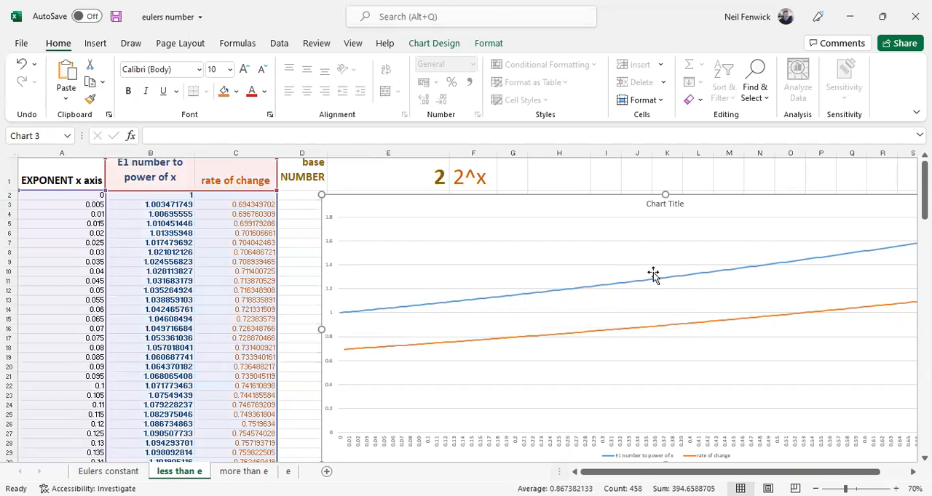
mouse_move(770, 281)
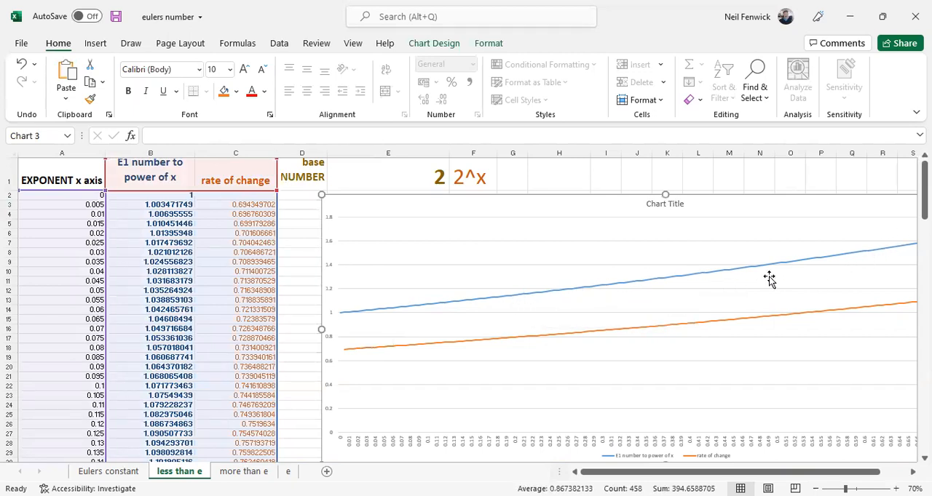
mouse_move(893, 250)
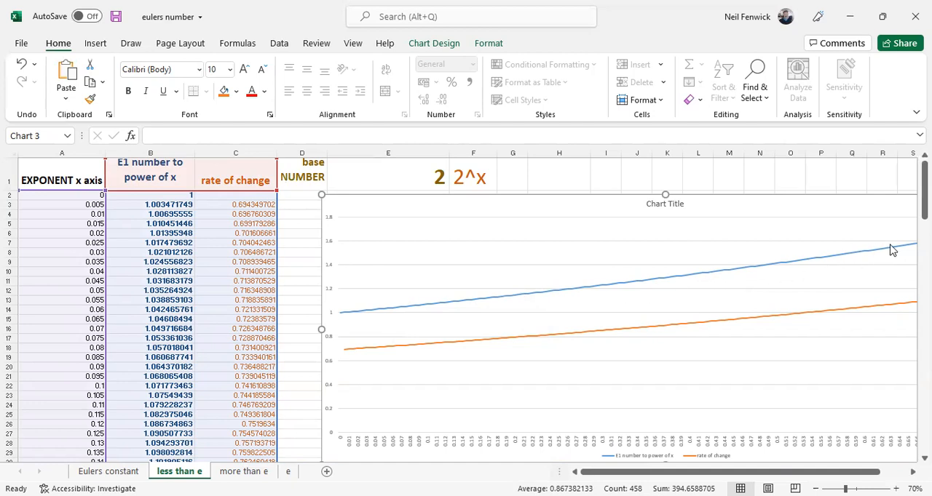
mouse_move(893, 249)
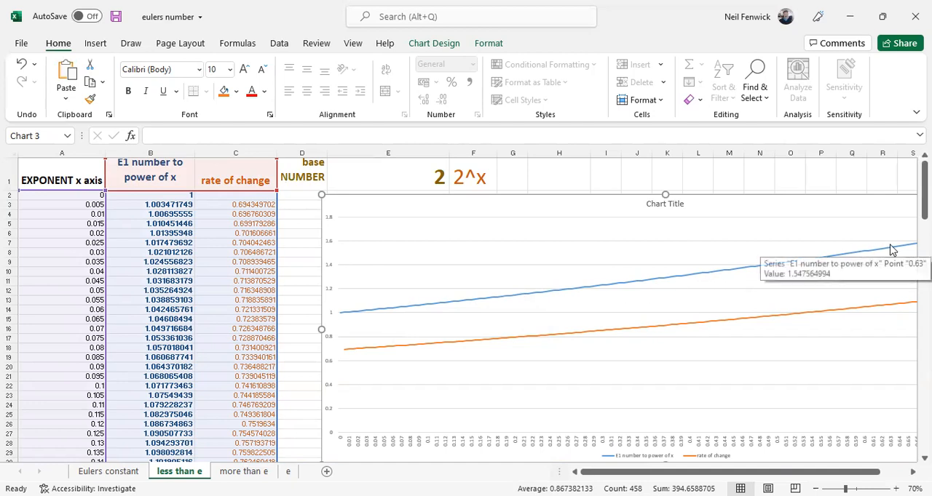
mouse_move(494, 344)
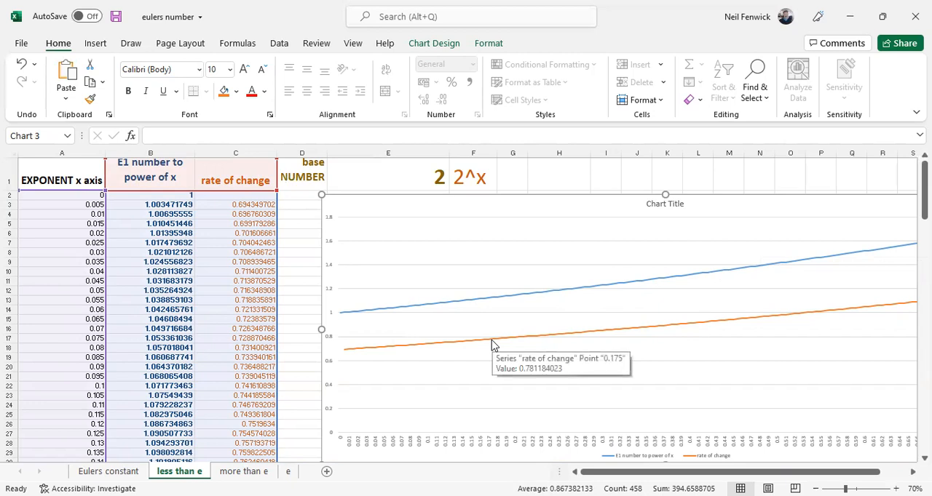
mouse_move(471, 282)
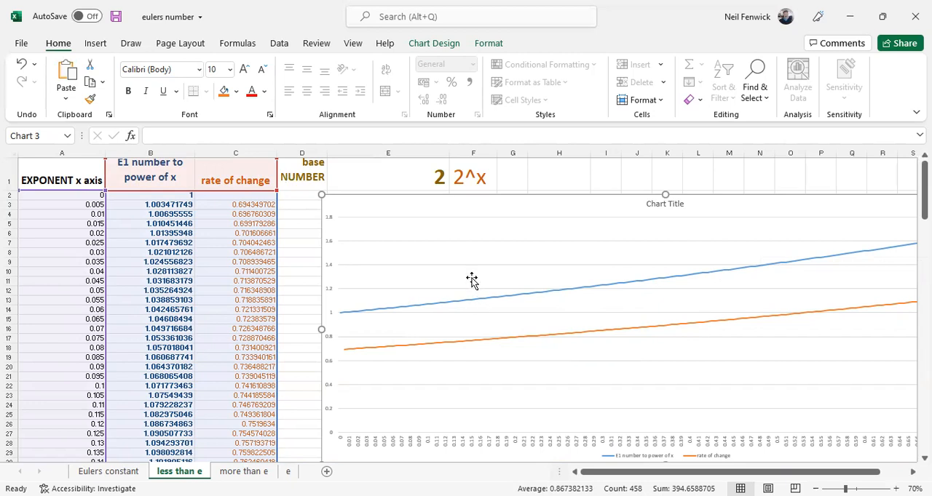
mouse_move(447, 299)
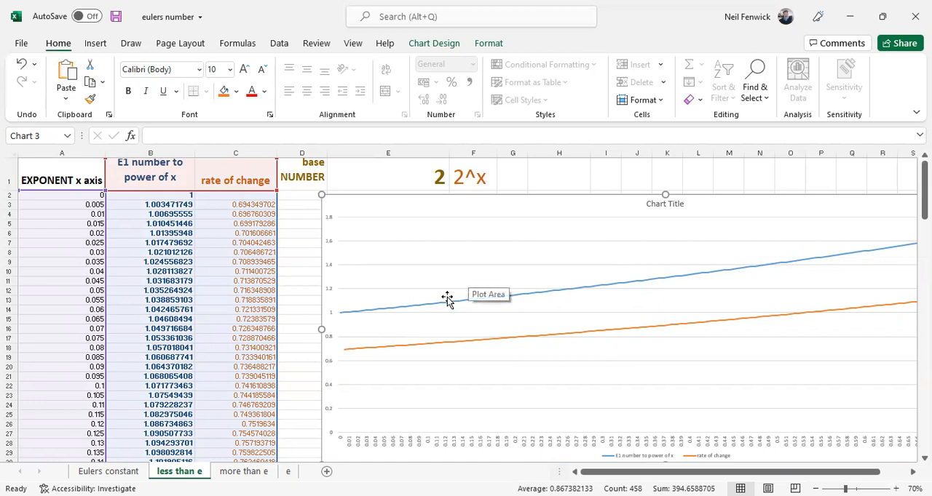
mouse_move(420, 300)
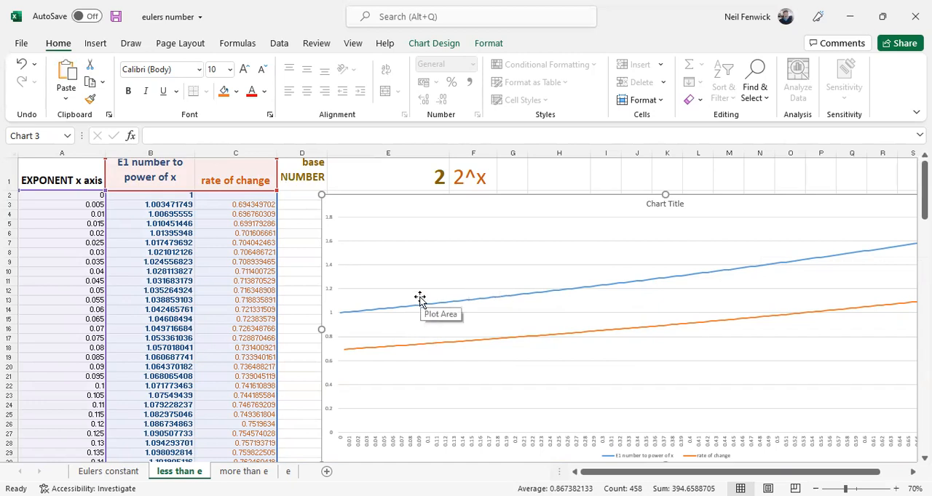
mouse_move(481, 342)
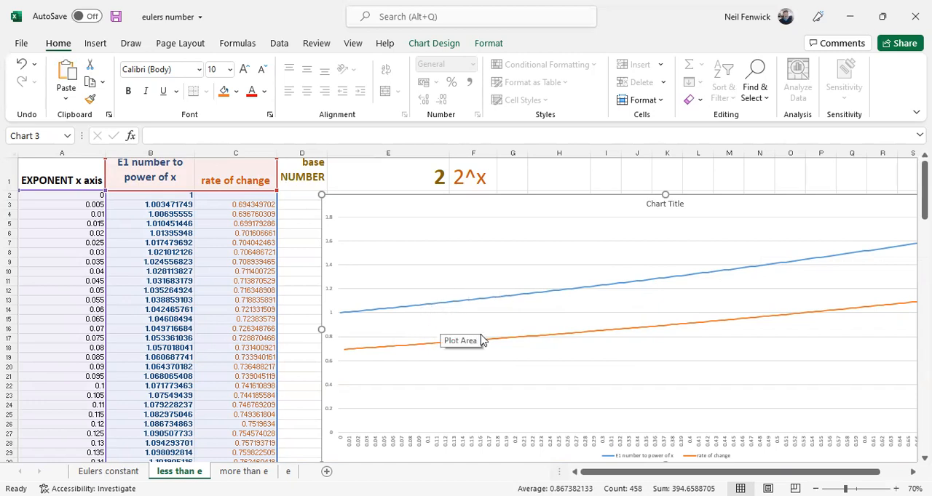
mouse_move(495, 303)
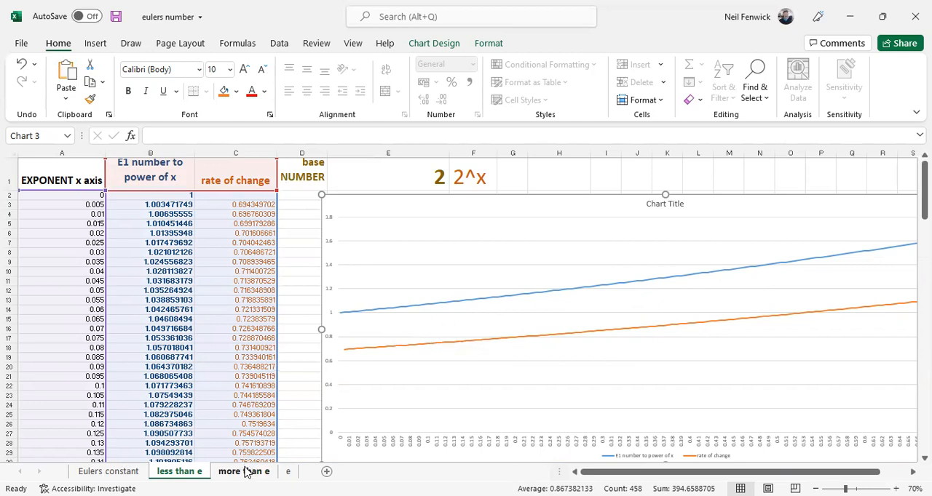
On the more than e sheet, inspect base 4, x value 0.005 and C3's rate-of-change formula.
left_click(244, 470)
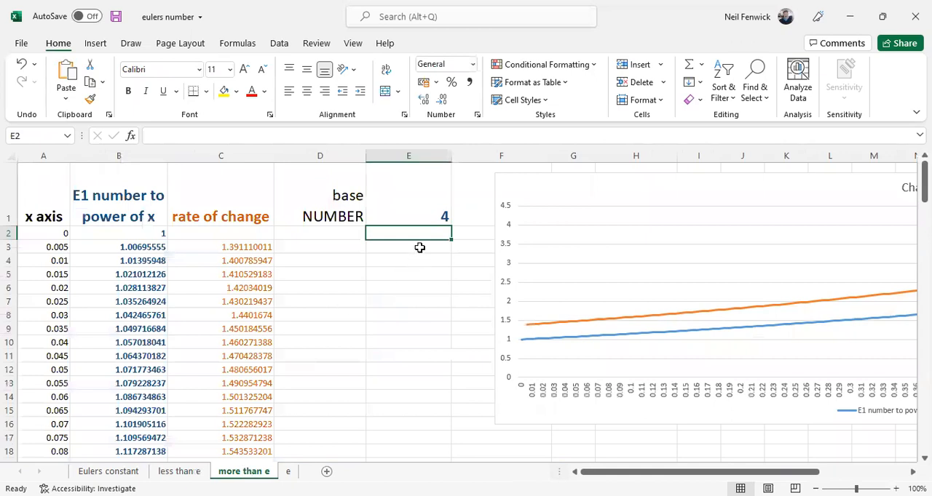
left_click(408, 216)
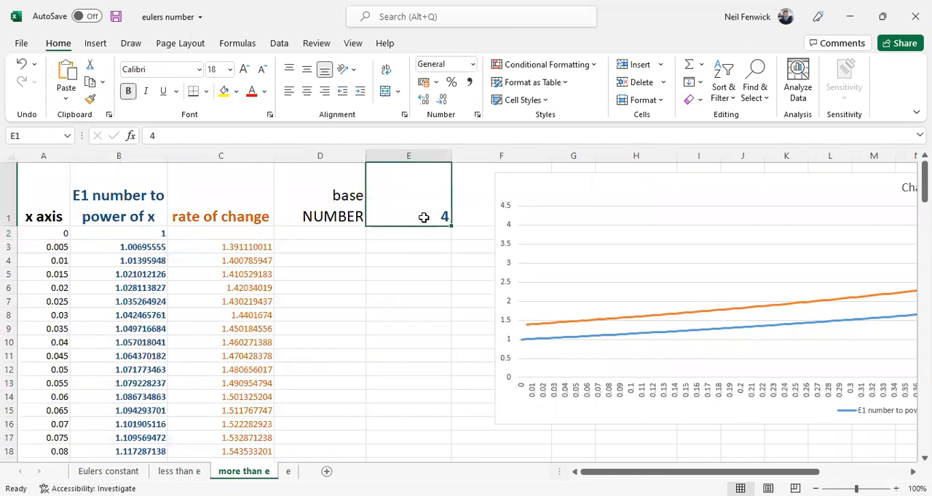
mouse_move(54, 246)
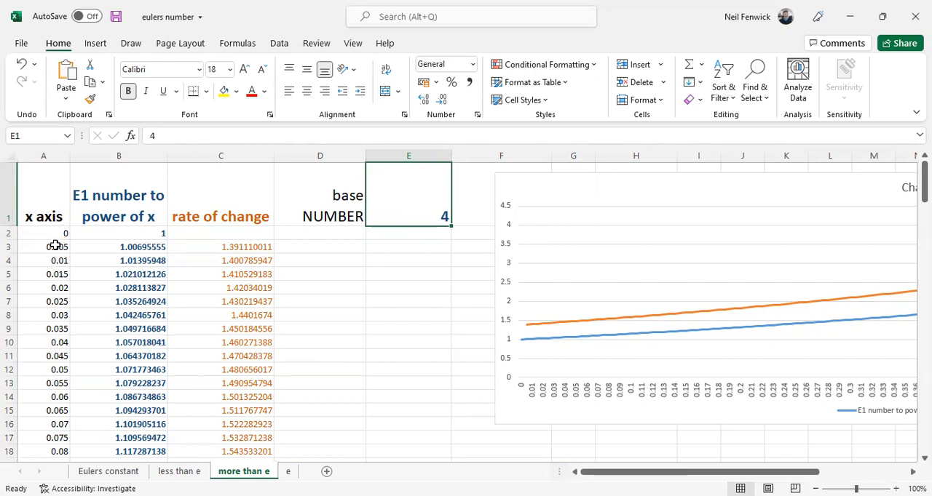
left_click(43, 247)
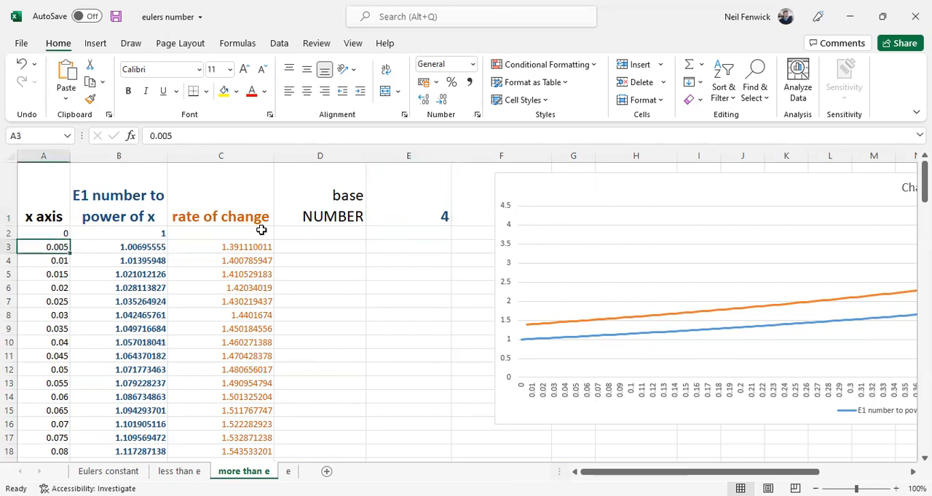
left_click(118, 155)
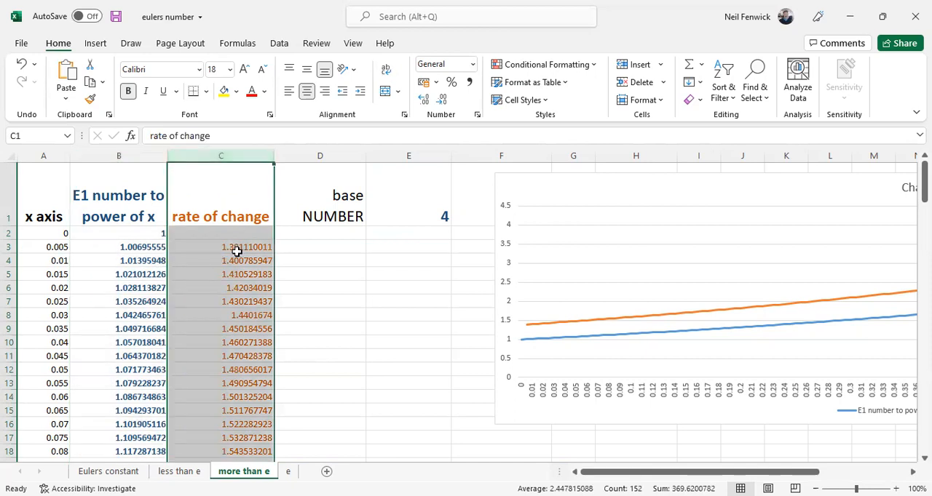
left_click(221, 247)
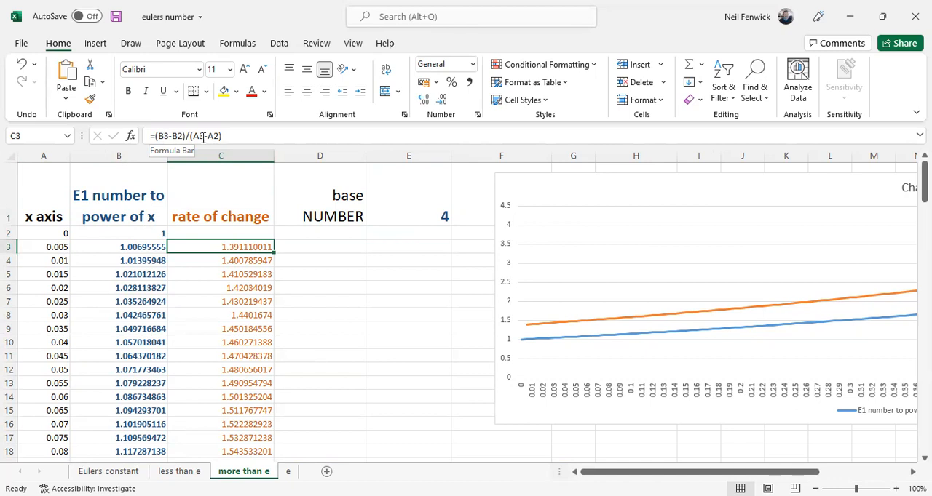
mouse_move(607, 316)
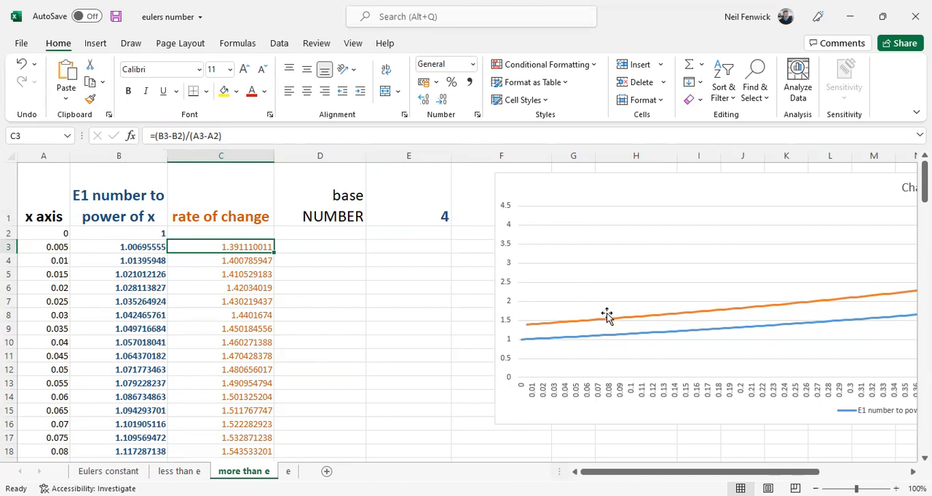
mouse_move(636, 326)
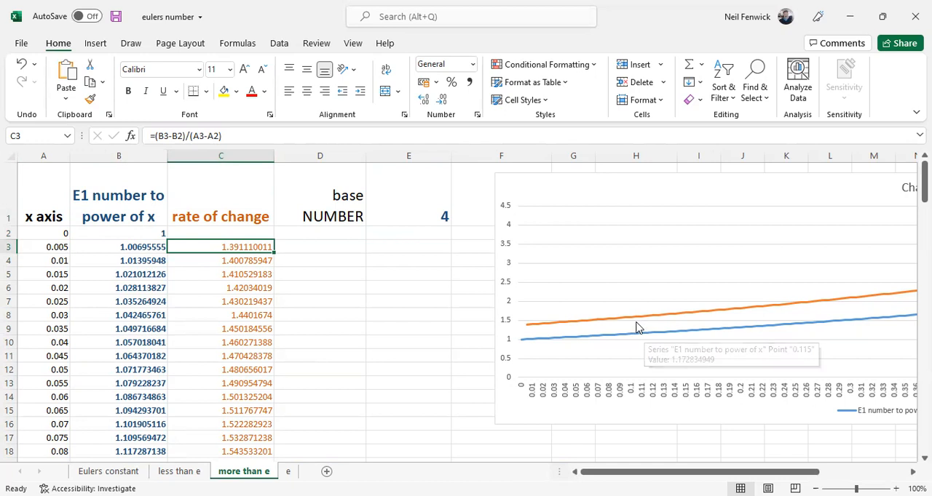
mouse_move(519, 169)
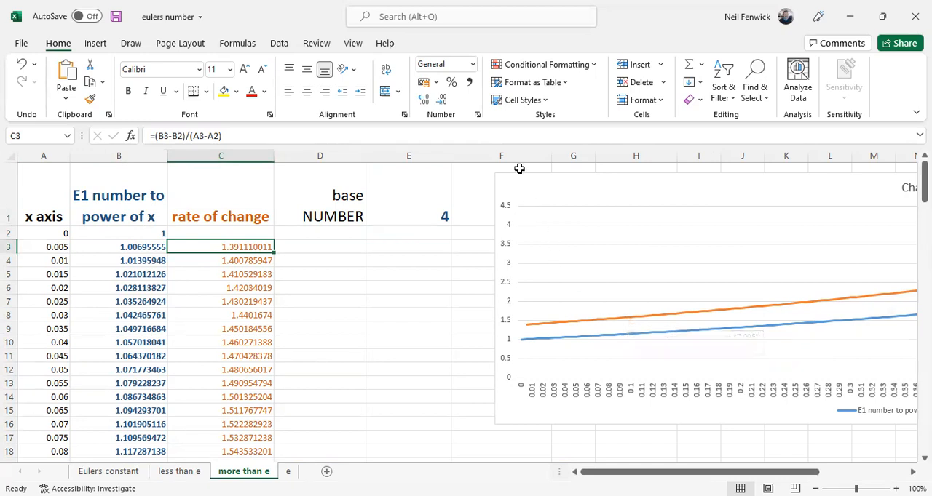
View the base-4 chart, then return to the less than e sheet.
left_click(501, 175)
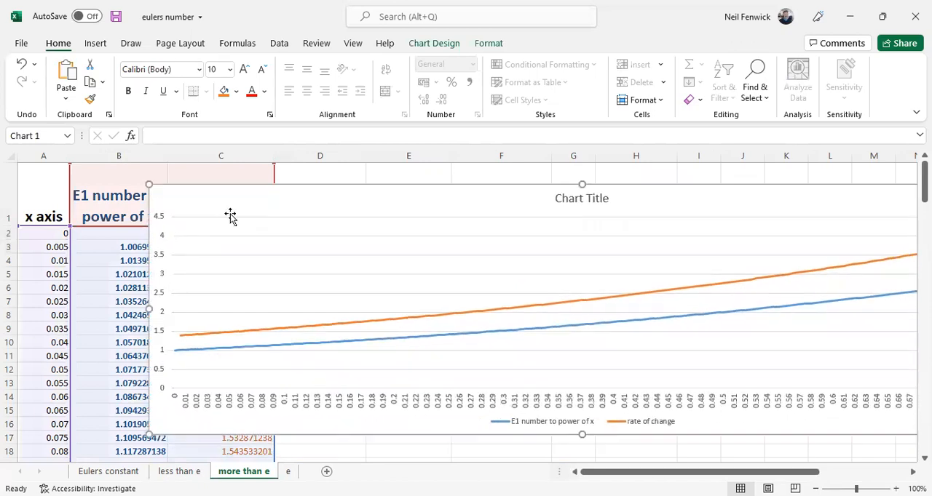
mouse_move(571, 417)
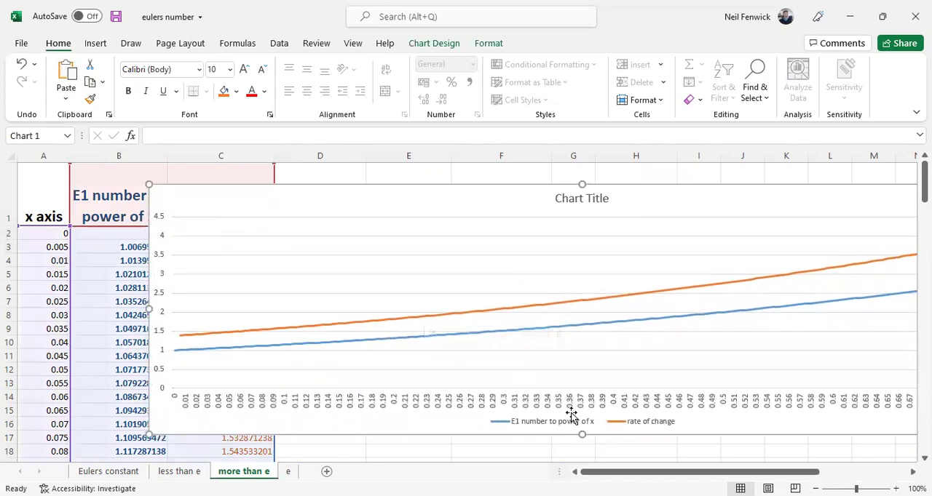
scroll("down", 3)
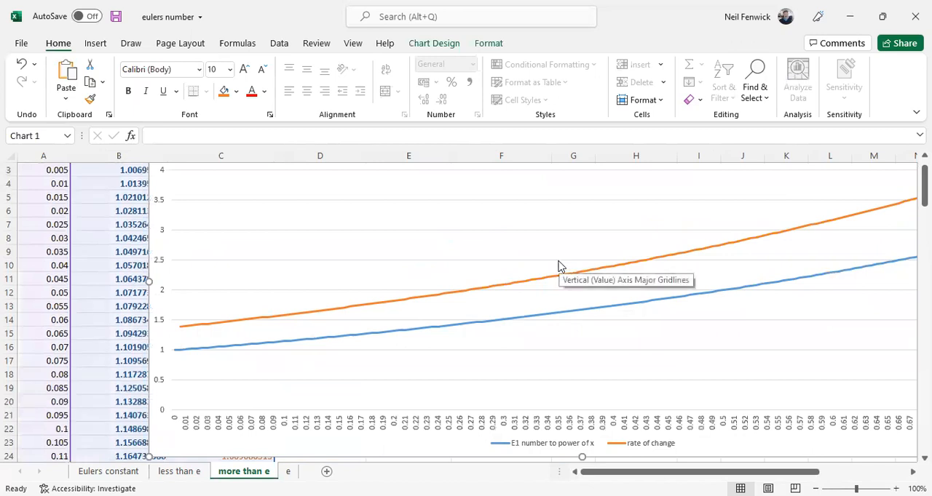
mouse_move(567, 275)
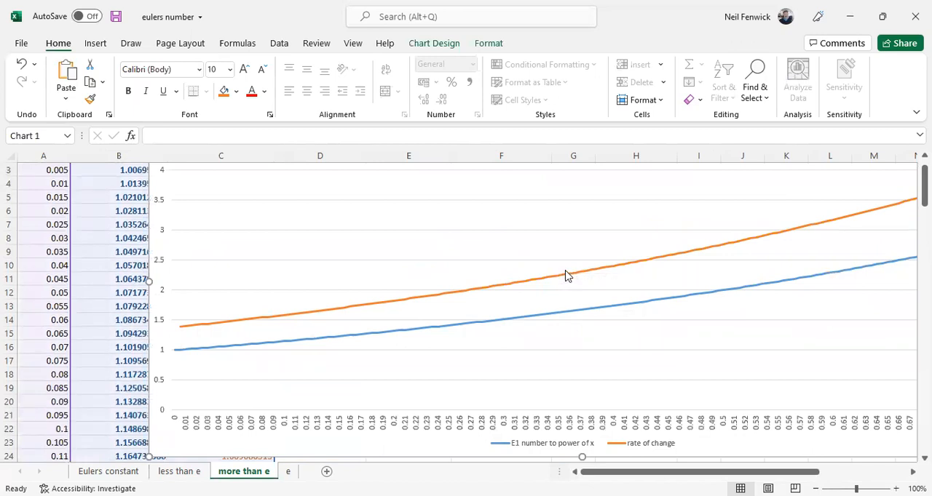
mouse_move(575, 315)
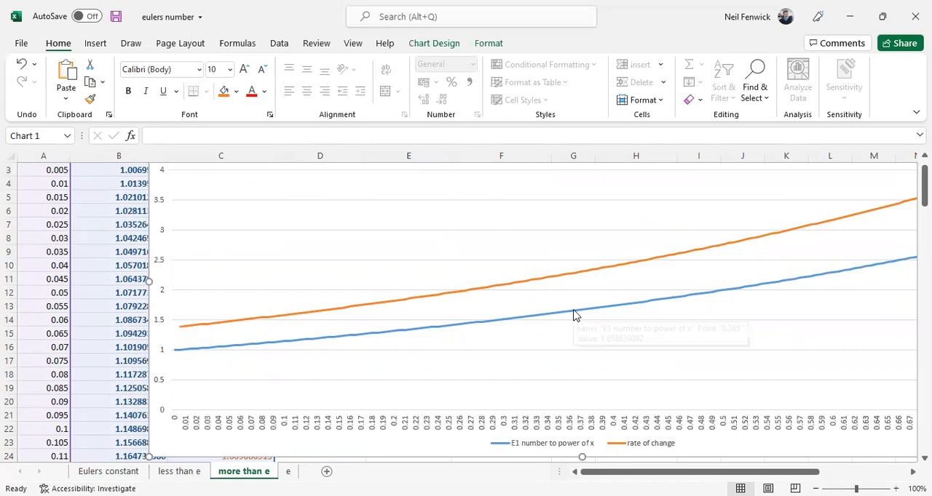
left_click(179, 471)
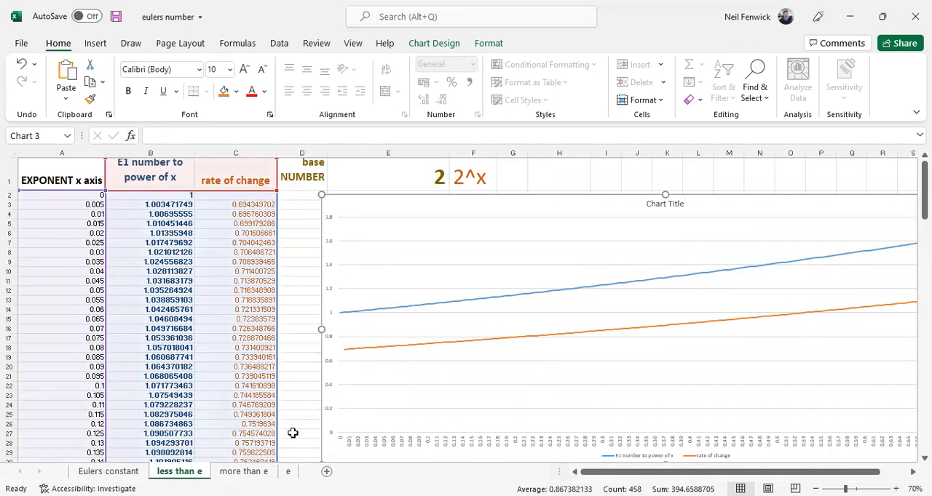
Go to the e sheet and select its rate of change column.
left_click(288, 471)
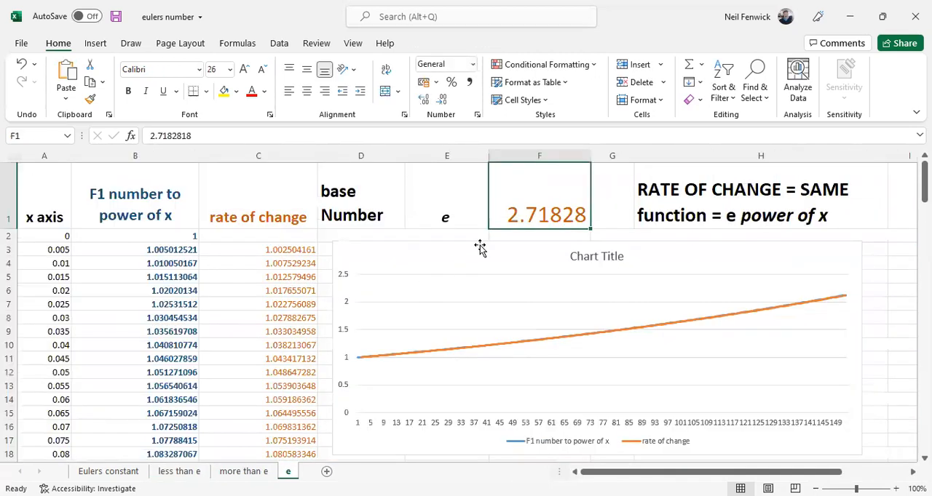
mouse_move(523, 235)
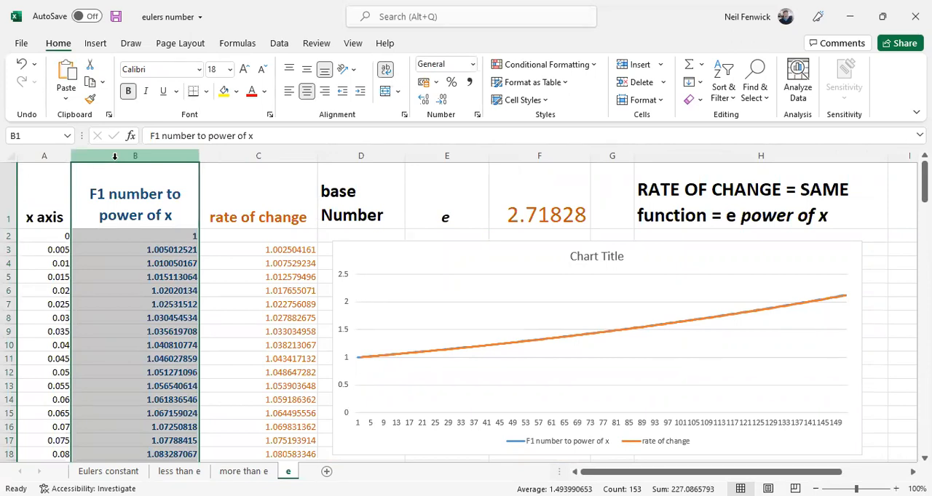
mouse_move(218, 202)
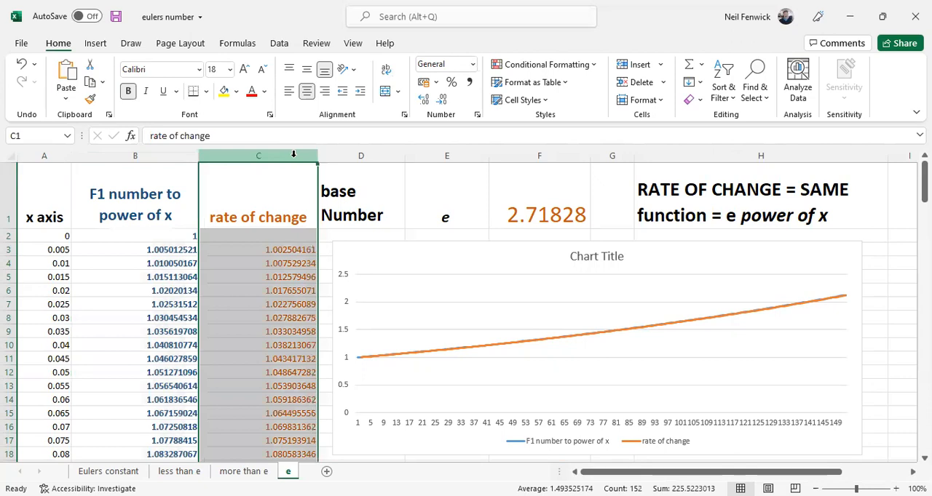
left_click(258, 250)
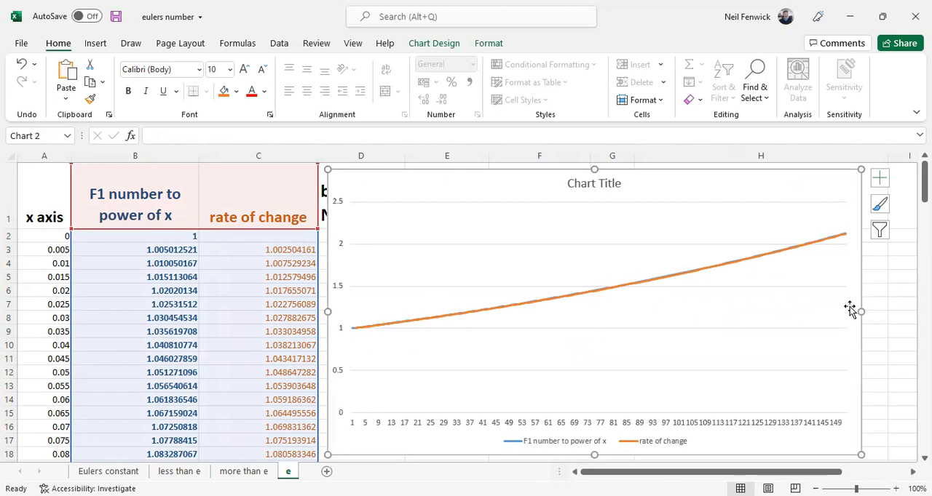
Stretch the e sheet's chart wider by dragging its right edge.
left_click_drag(861, 311, 910, 312)
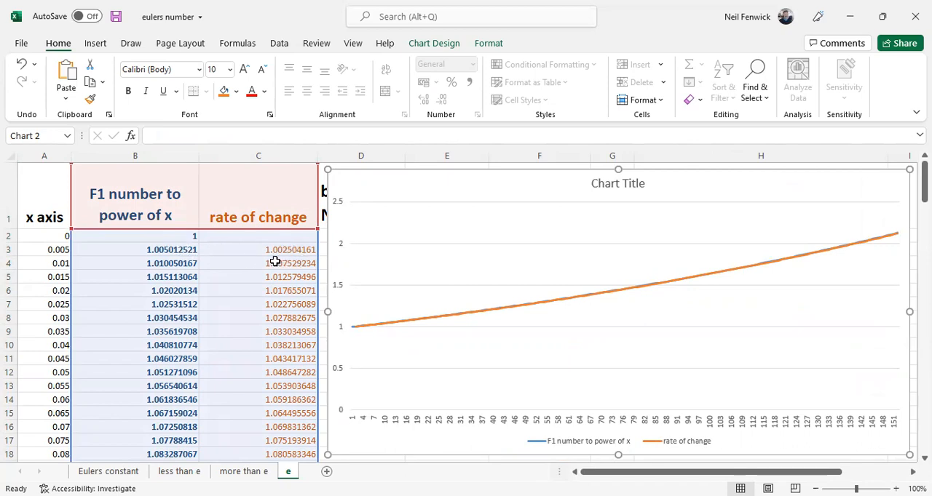
mouse_move(188, 278)
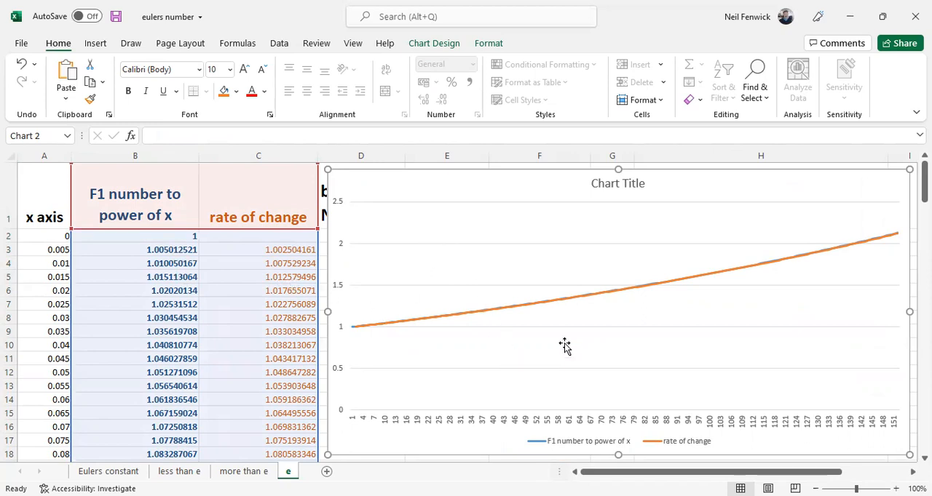
mouse_move(444, 211)
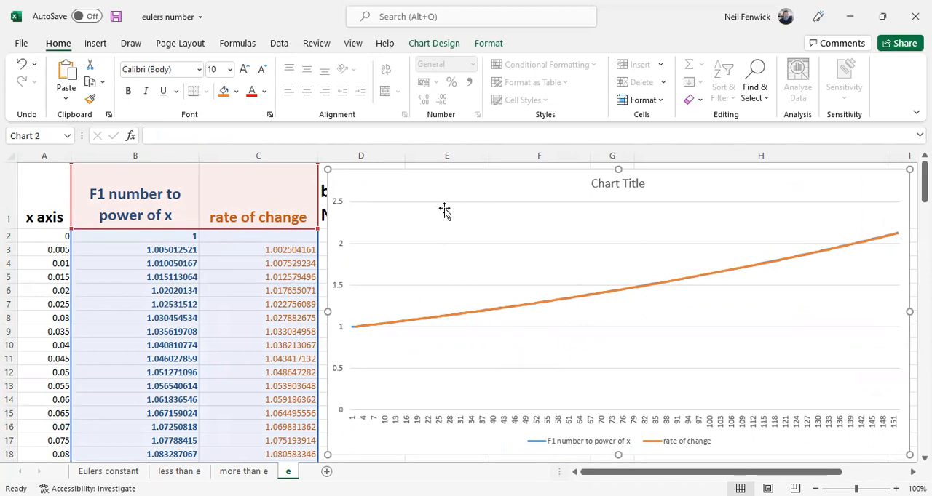
mouse_move(333, 173)
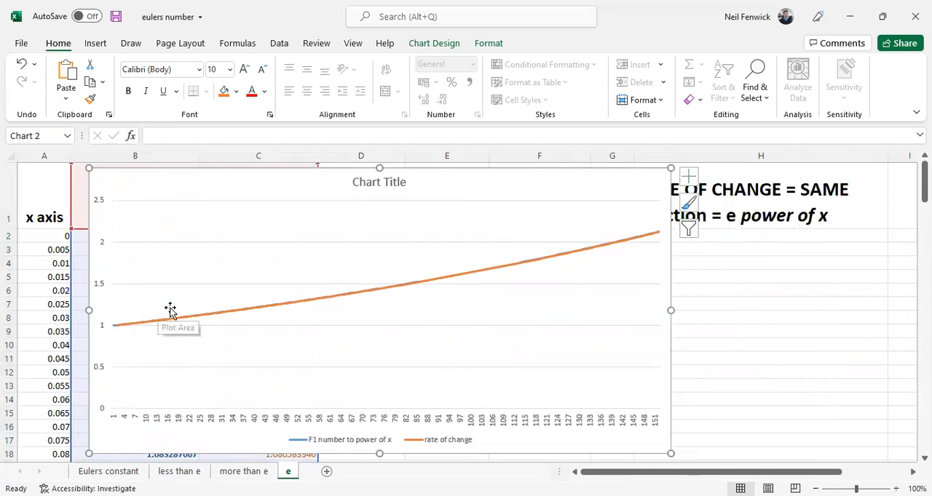
mouse_move(235, 296)
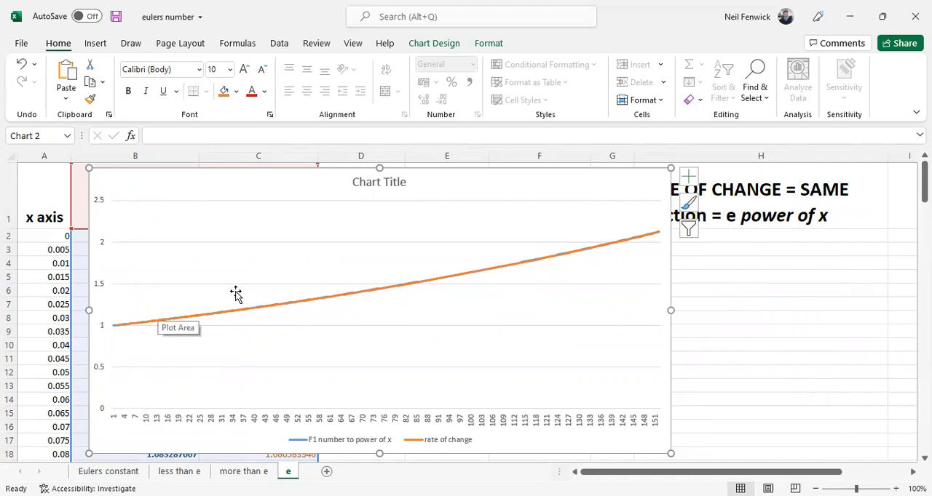